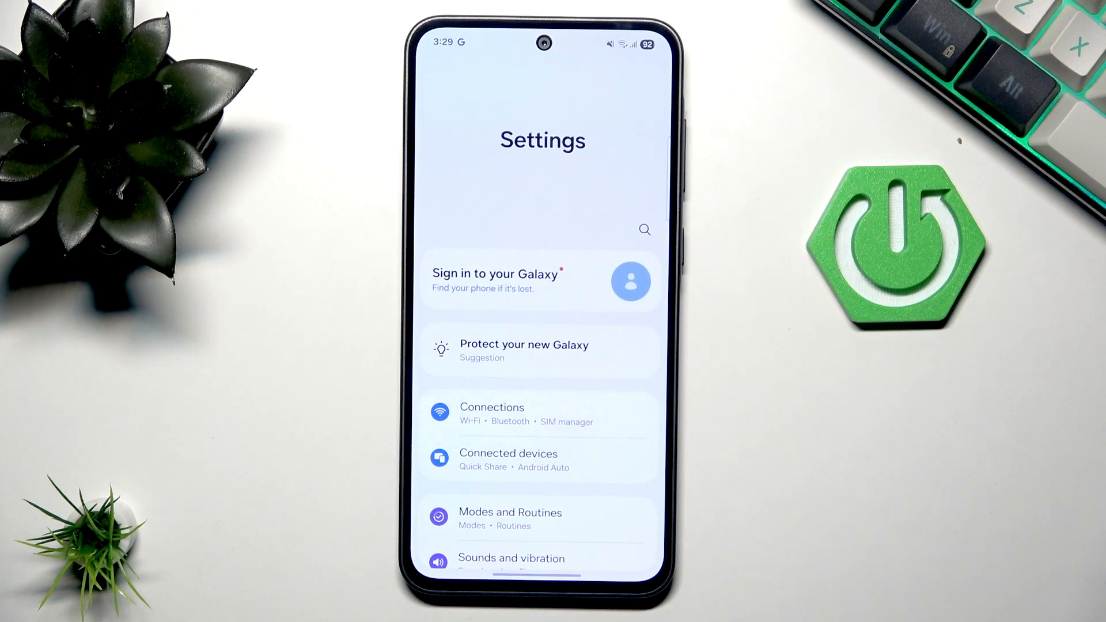
# Step: Scroll the main Settings list and go into Advanced features
pyautogui.scroll(-3)
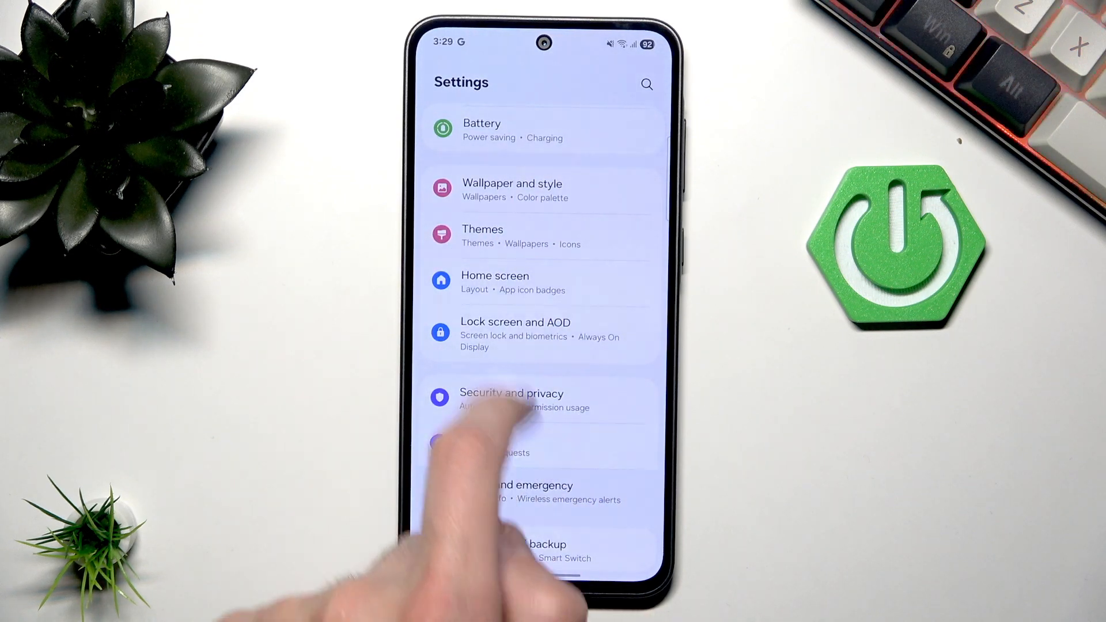
pyautogui.scroll(-3)
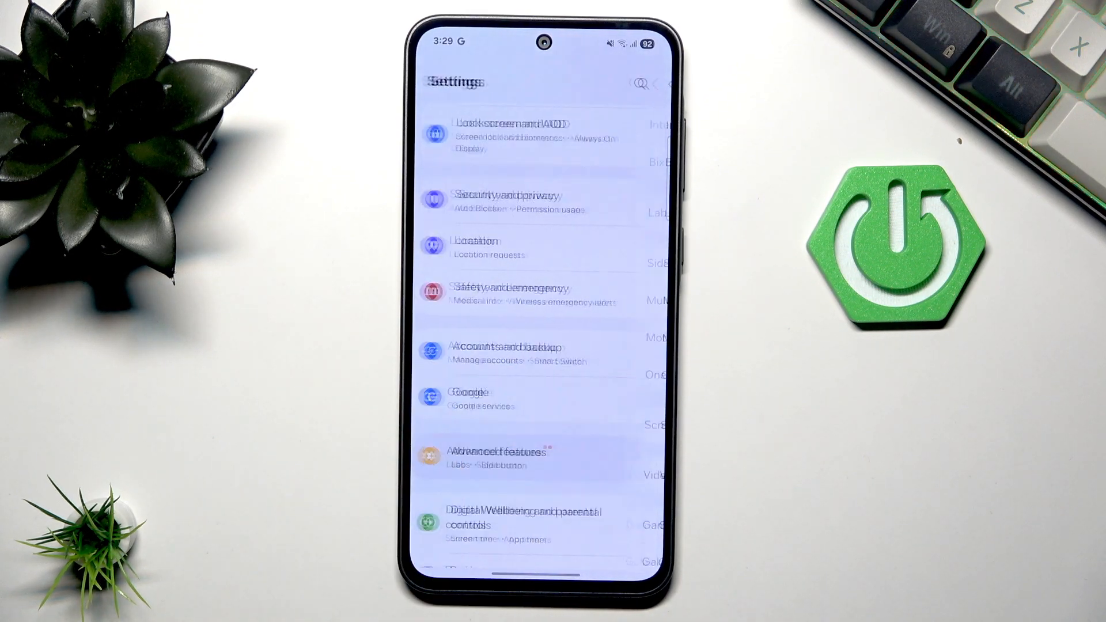
pyautogui.click(486, 457)
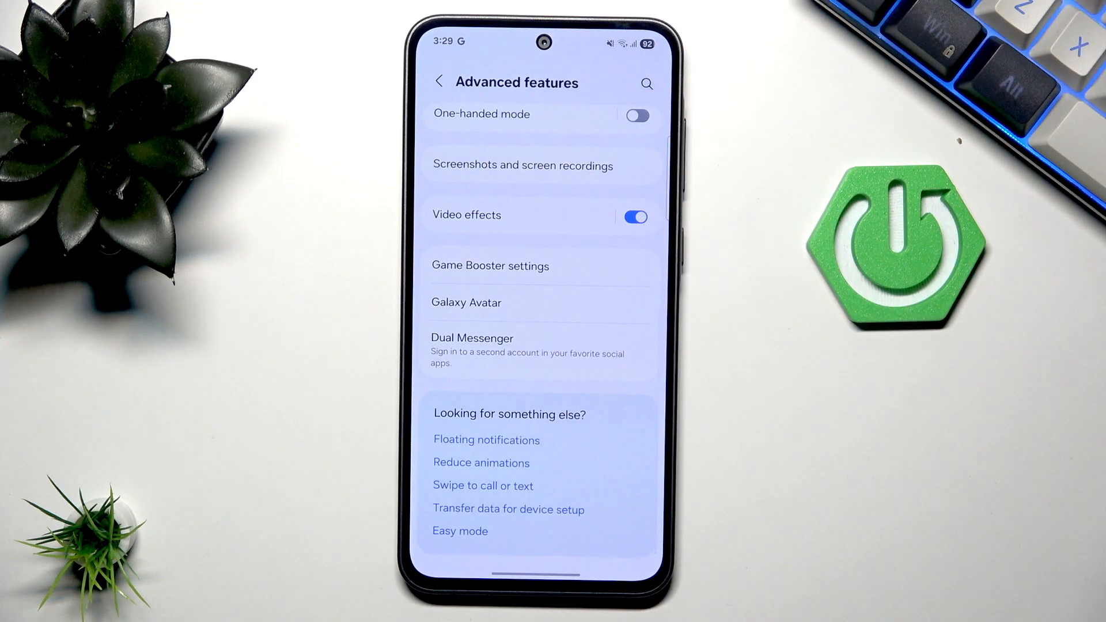
# Step: Enter Game Booster settings from the Advanced features page
pyautogui.click(491, 265)
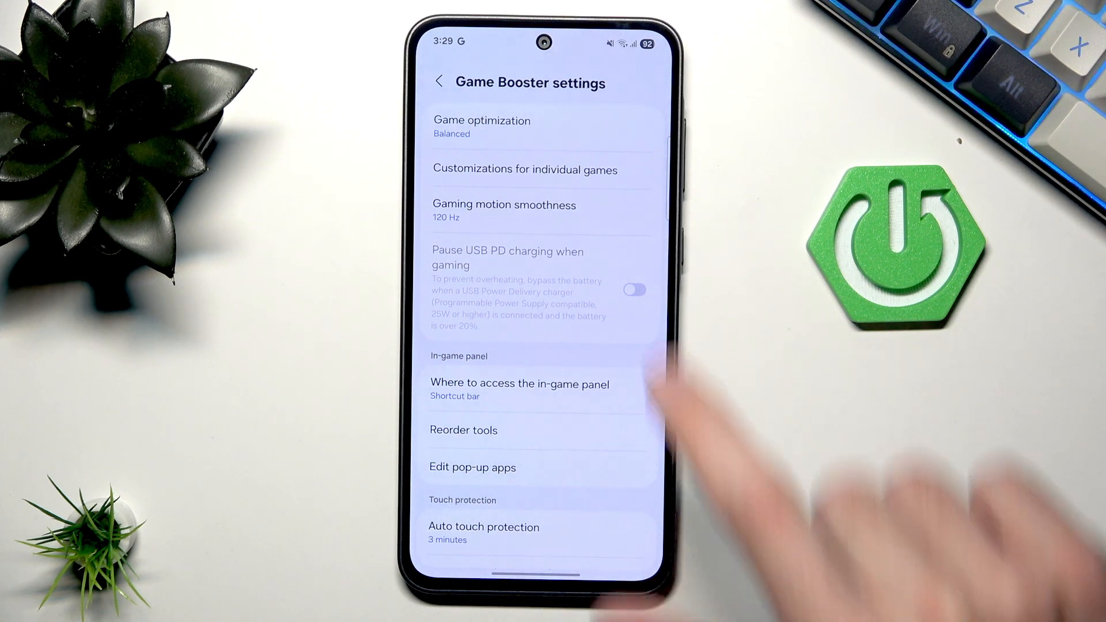
# Step: Bring up the Game optimization mode choices to pick Performance
pyautogui.click(481, 126)
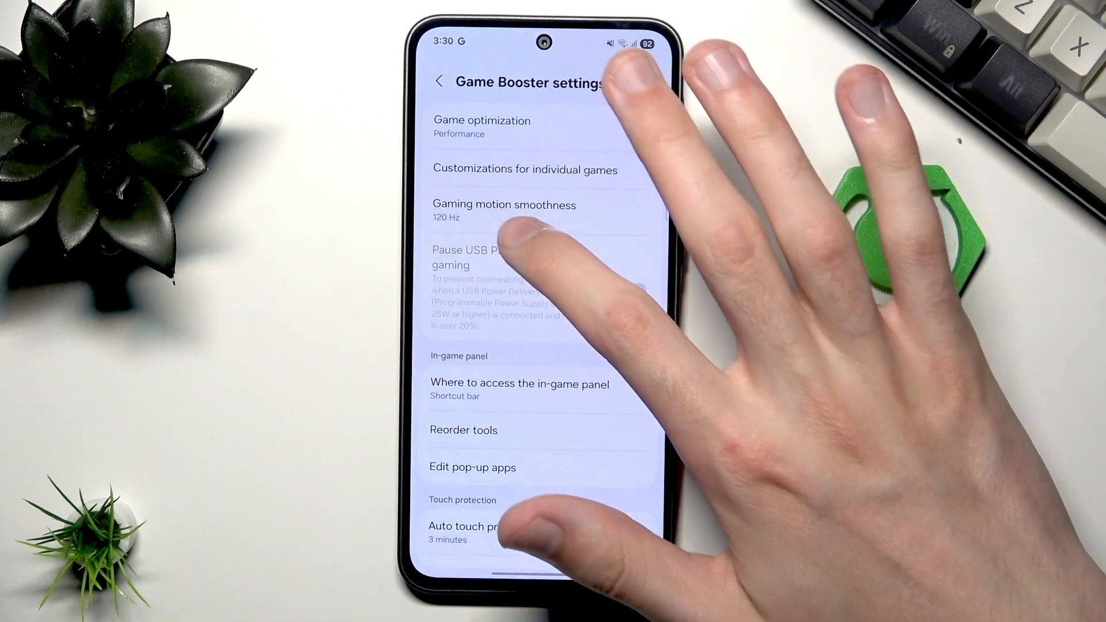
pyautogui.click(504, 210)
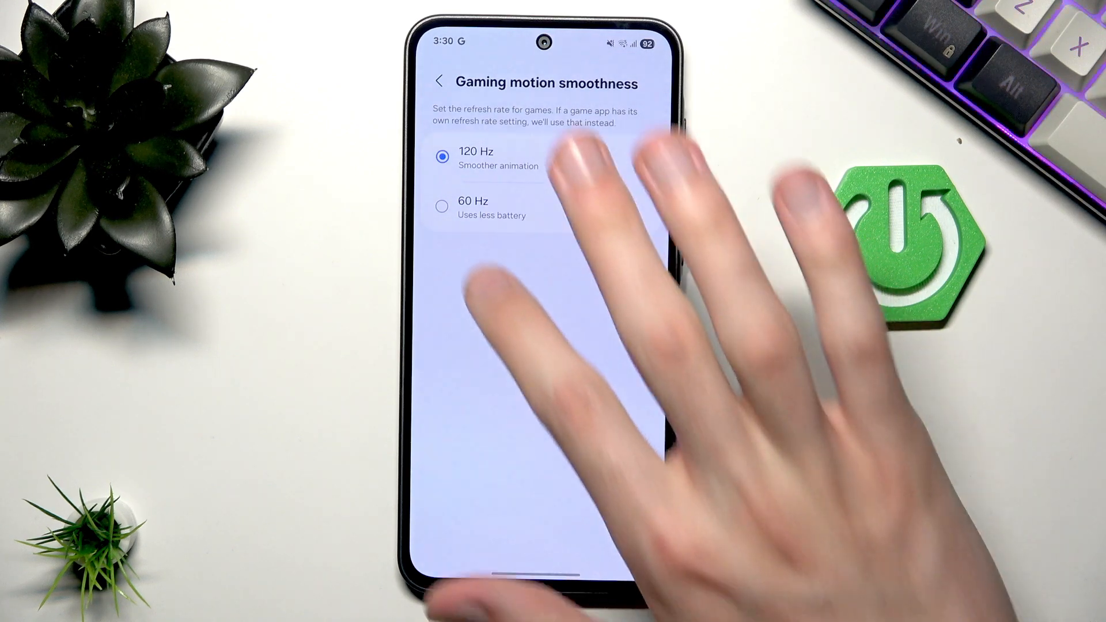
pyautogui.click(441, 206)
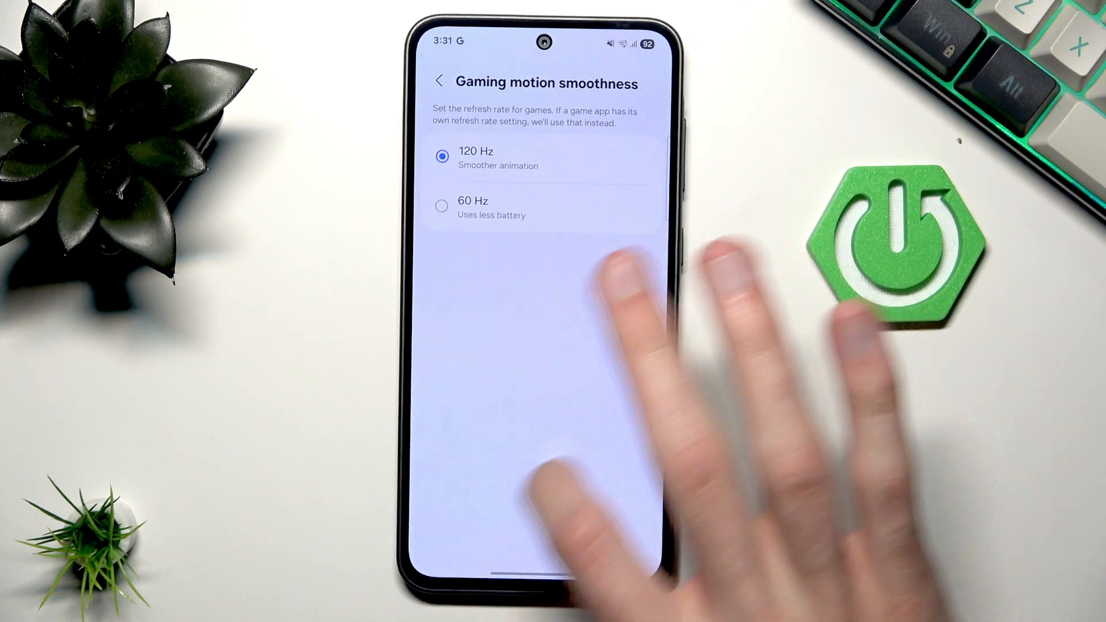
pyautogui.click(440, 81)
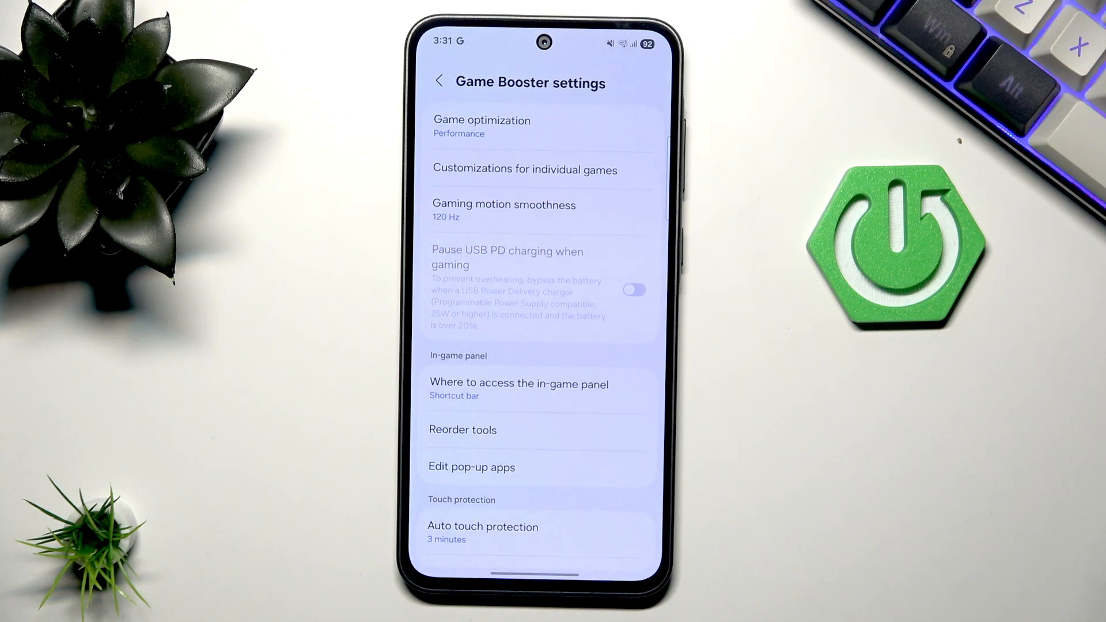
# Step: View the per-game customizations list showing Clash of Clans, then return to Game Booster settings
pyautogui.click(525, 169)
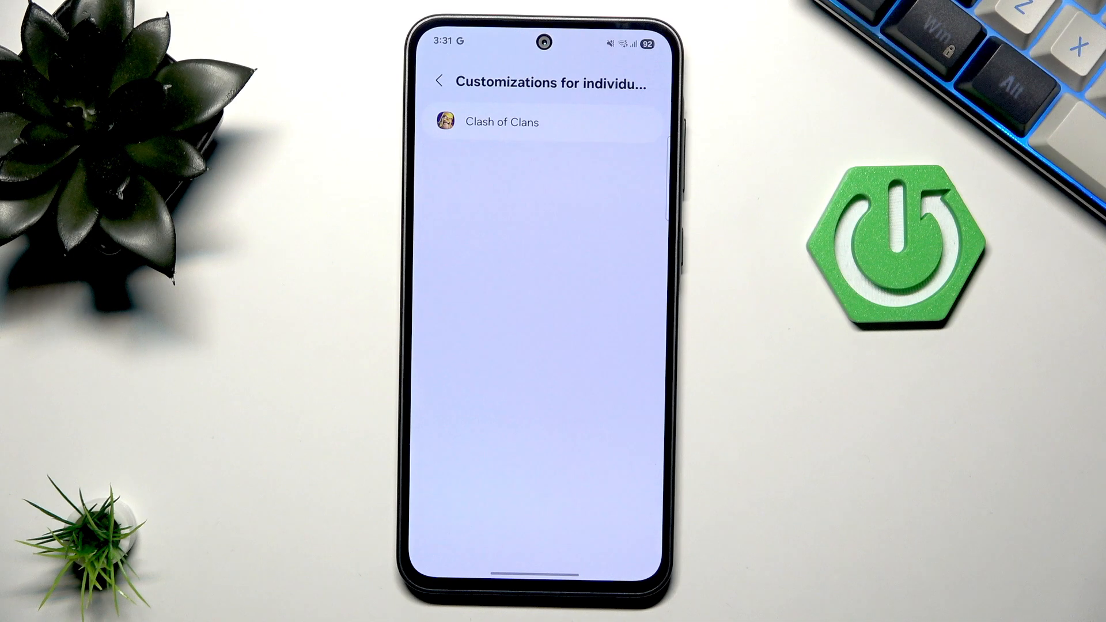
pyautogui.click(500, 122)
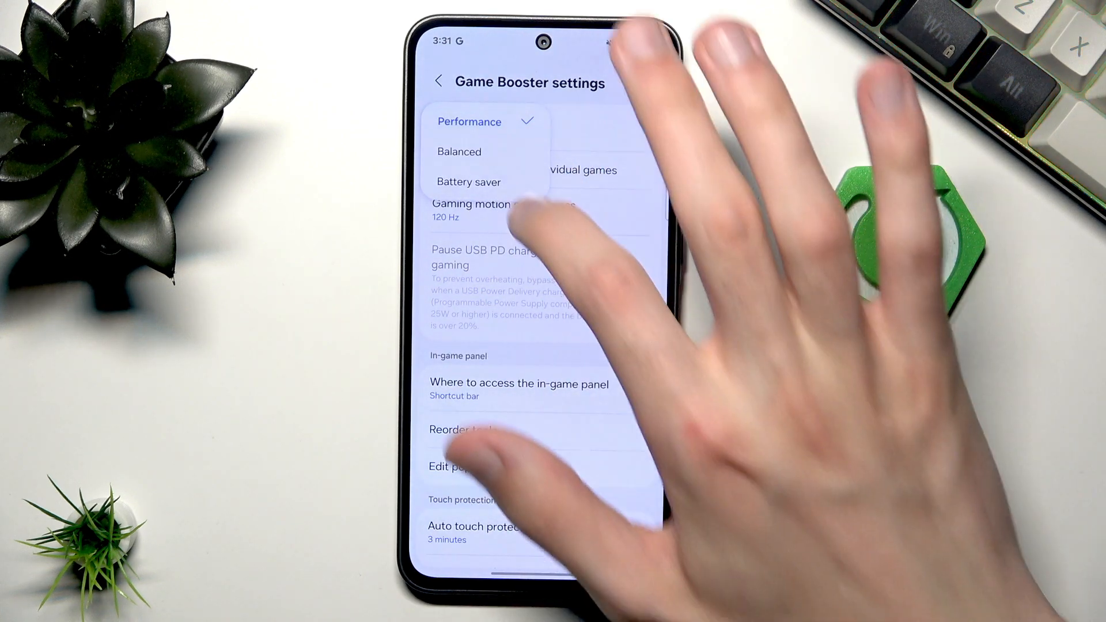
# Step: Switch global game optimization to Battery saver and go to per-game customizations
pyautogui.click(467, 182)
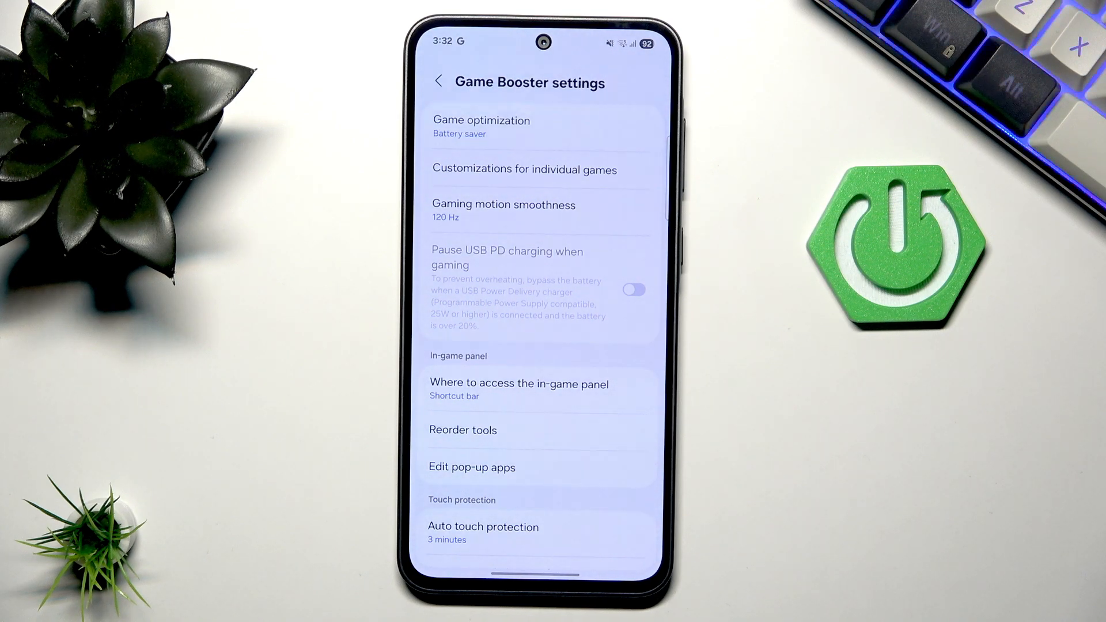
pyautogui.click(525, 168)
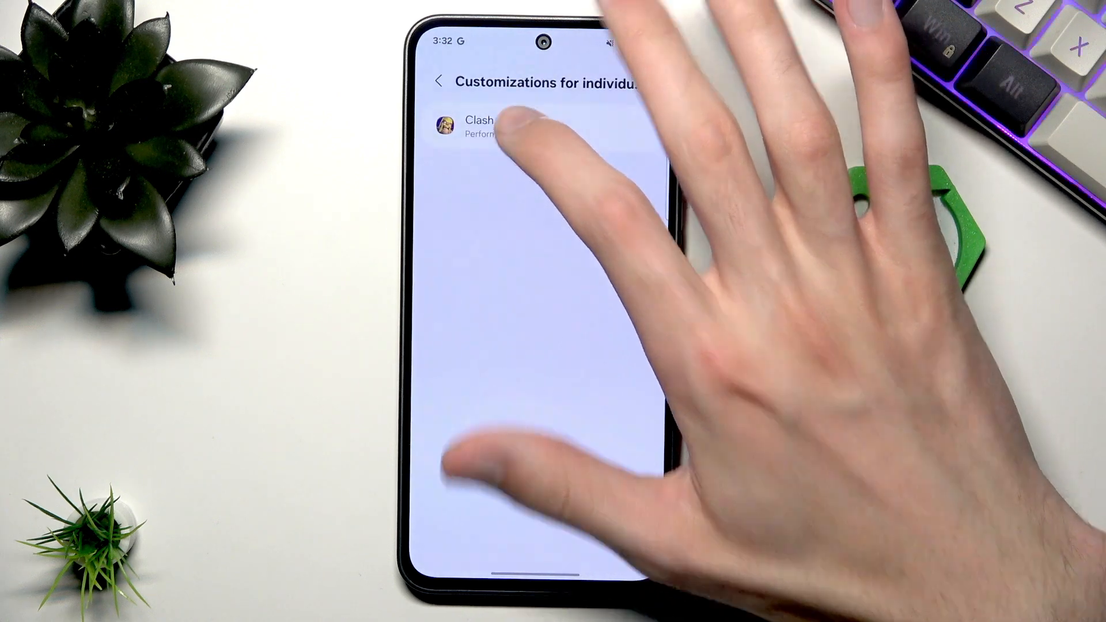
# Step: Save Performance optimization for Clash of Clans, then enable its FPS limit at 20
pyautogui.click(488, 125)
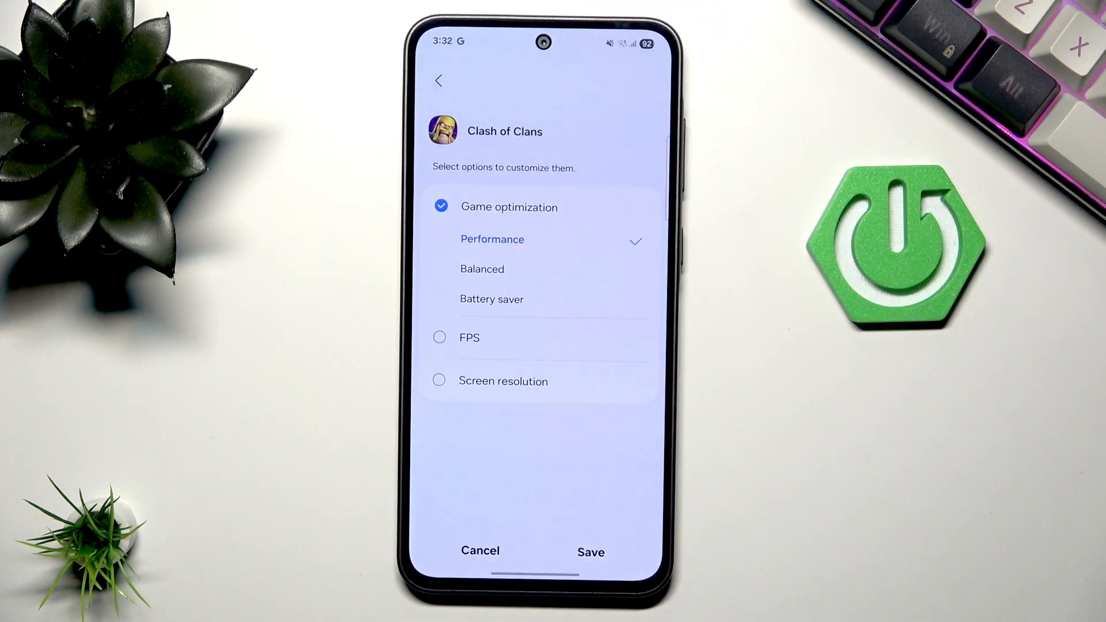
pyautogui.click(590, 552)
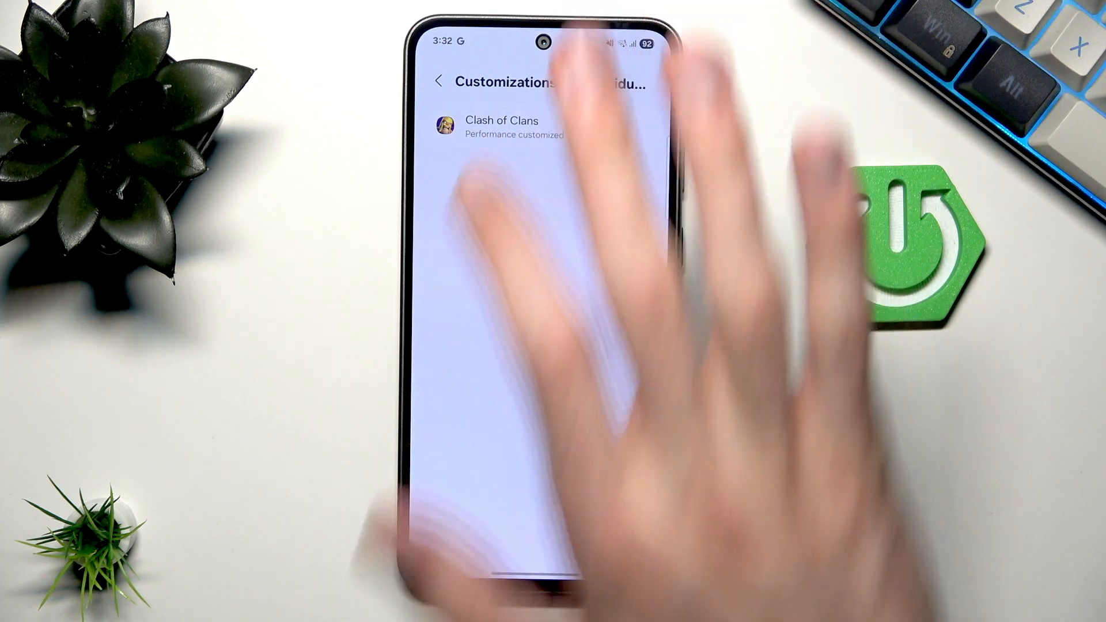
pyautogui.click(500, 125)
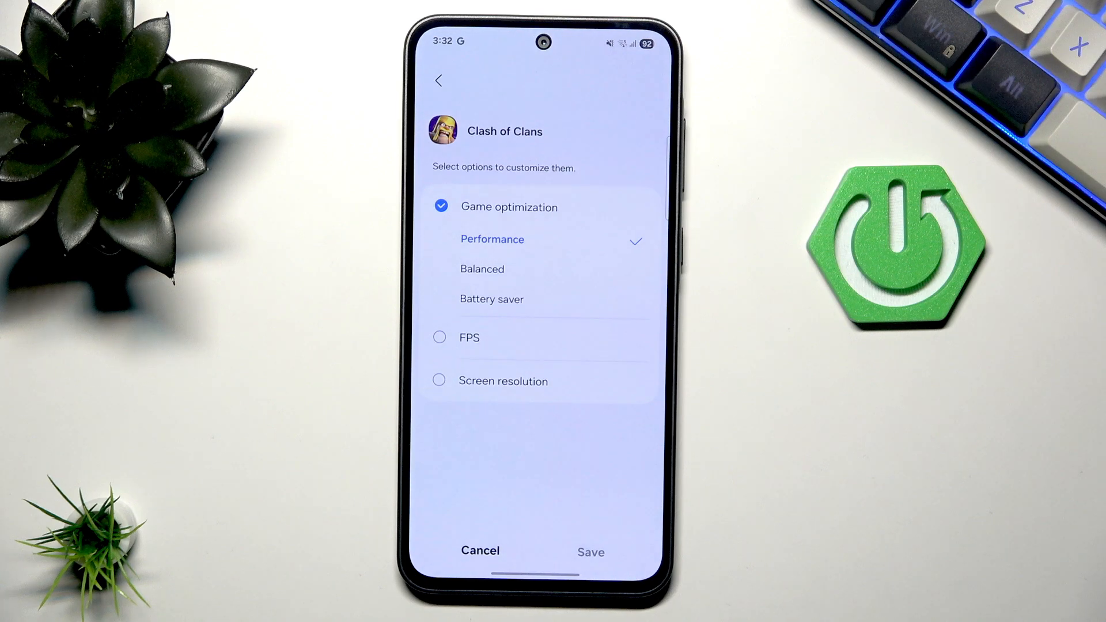
pyautogui.click(439, 337)
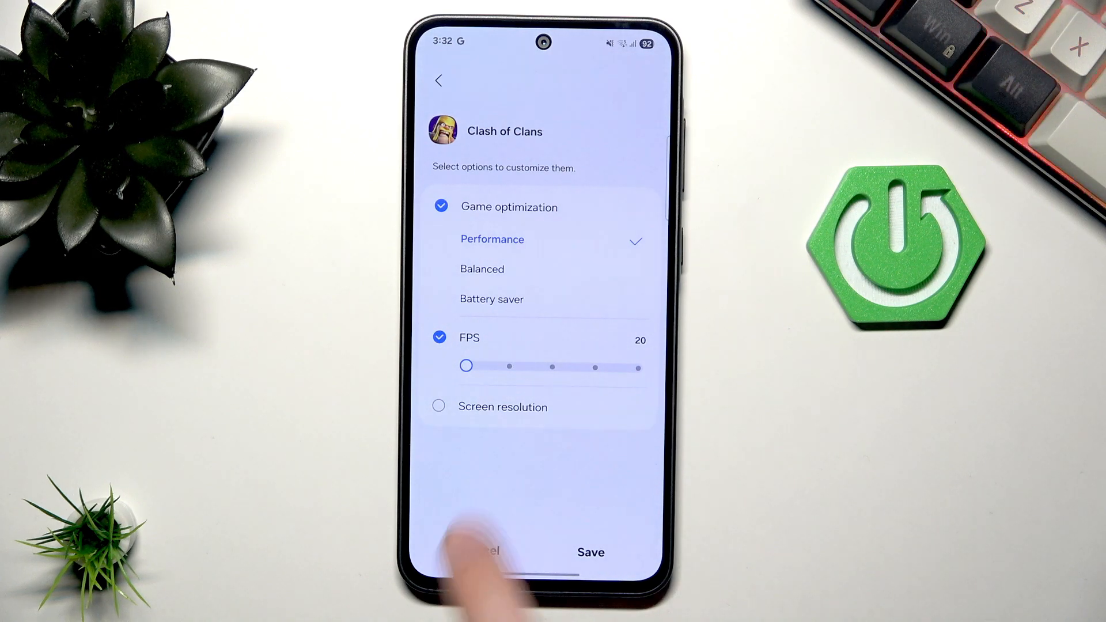
# Step: Slide Clash of Clans' FPS limit up to 60 and back down to 20
pyautogui.moveTo(466, 367); pyautogui.dragTo(638, 367)
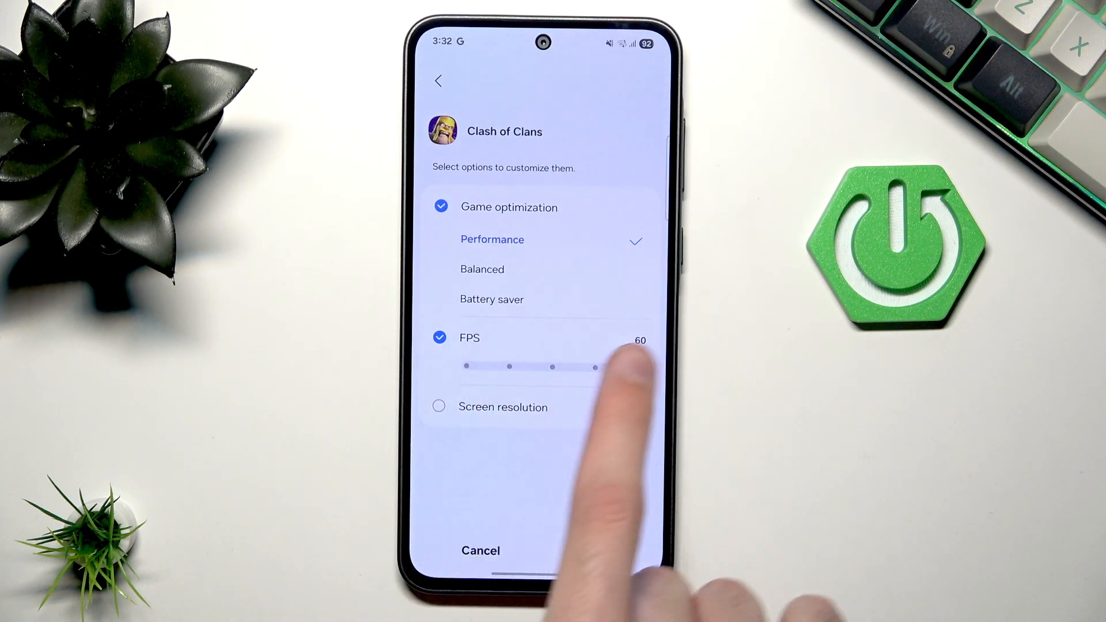
pyautogui.moveTo(594, 366); pyautogui.dragTo(465, 366)
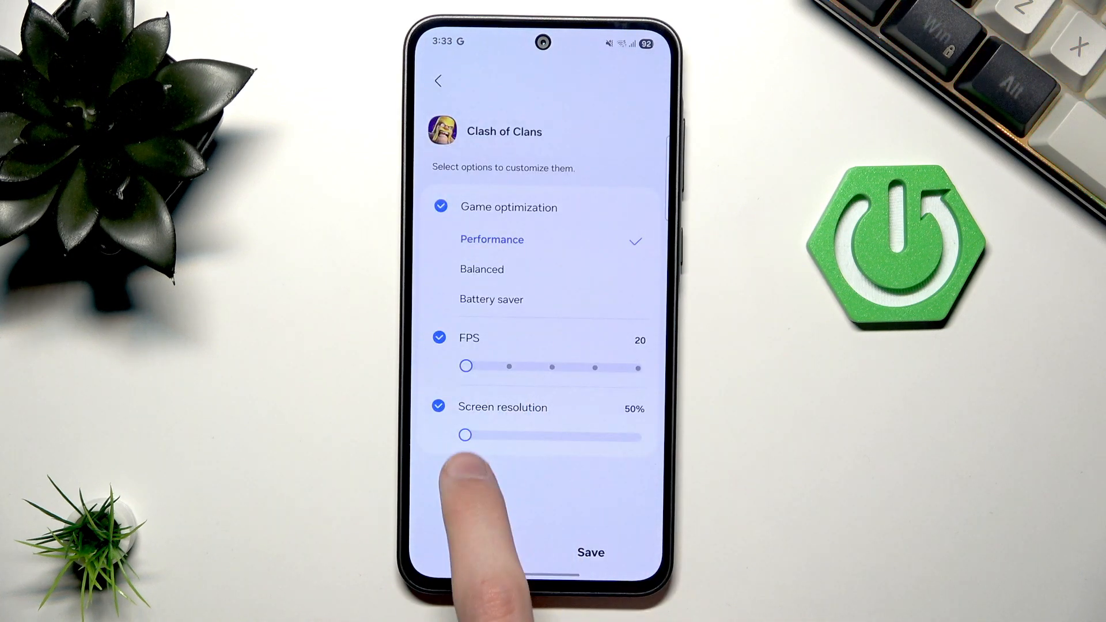
# Step: Raise Clash of Clans' screen resolution to 100%, save it, and go back to Game Booster settings
pyautogui.moveTo(464, 435); pyautogui.dragTo(638, 437)
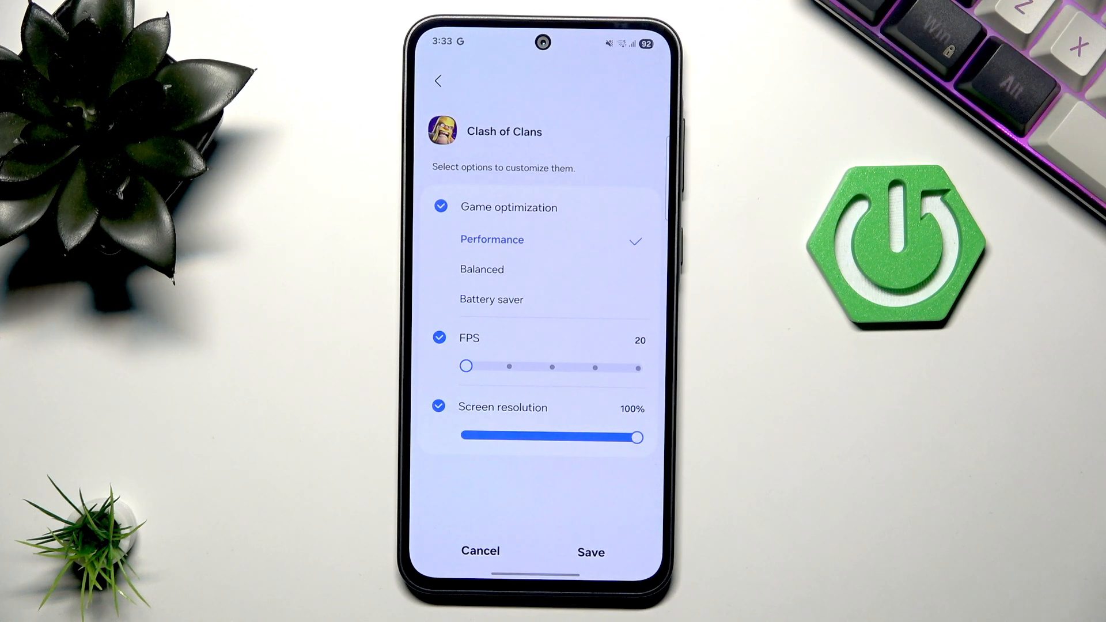
pyautogui.click(590, 551)
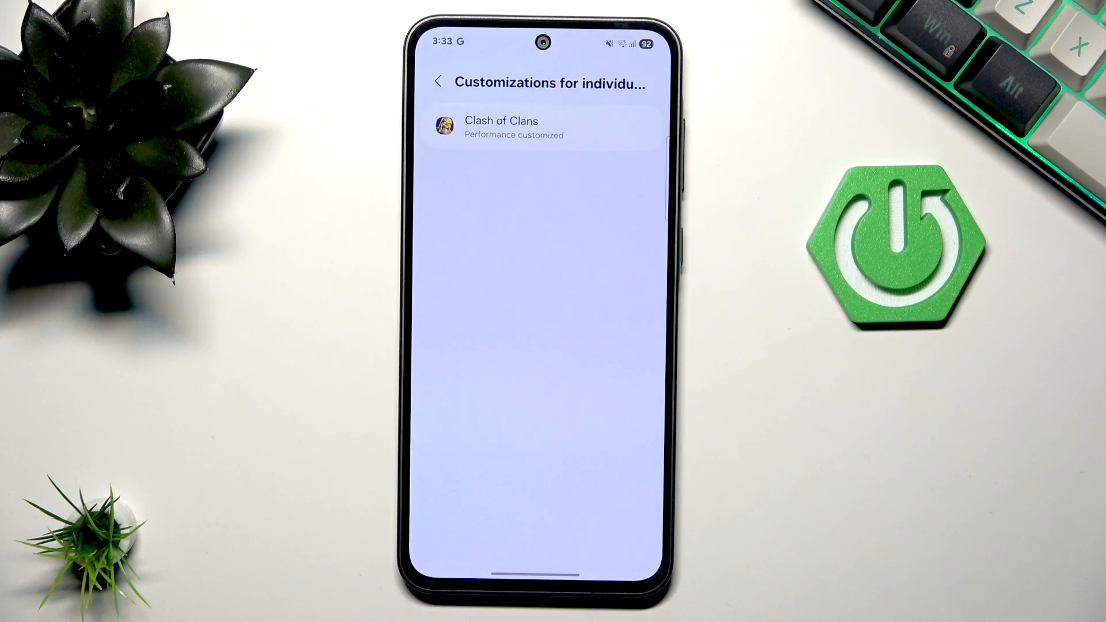
pyautogui.click(438, 82)
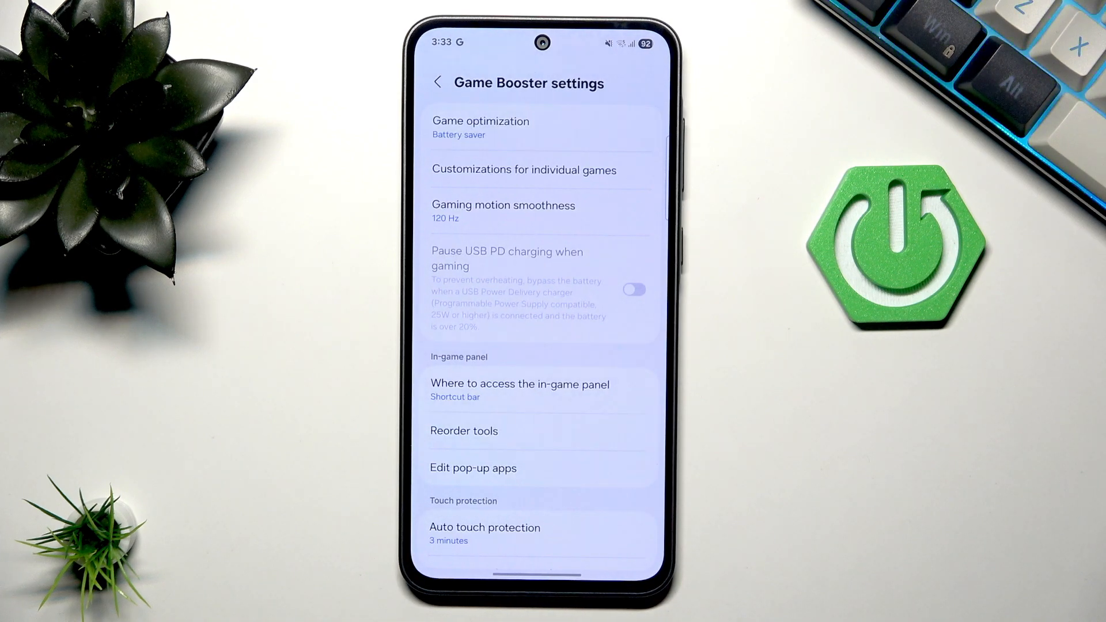